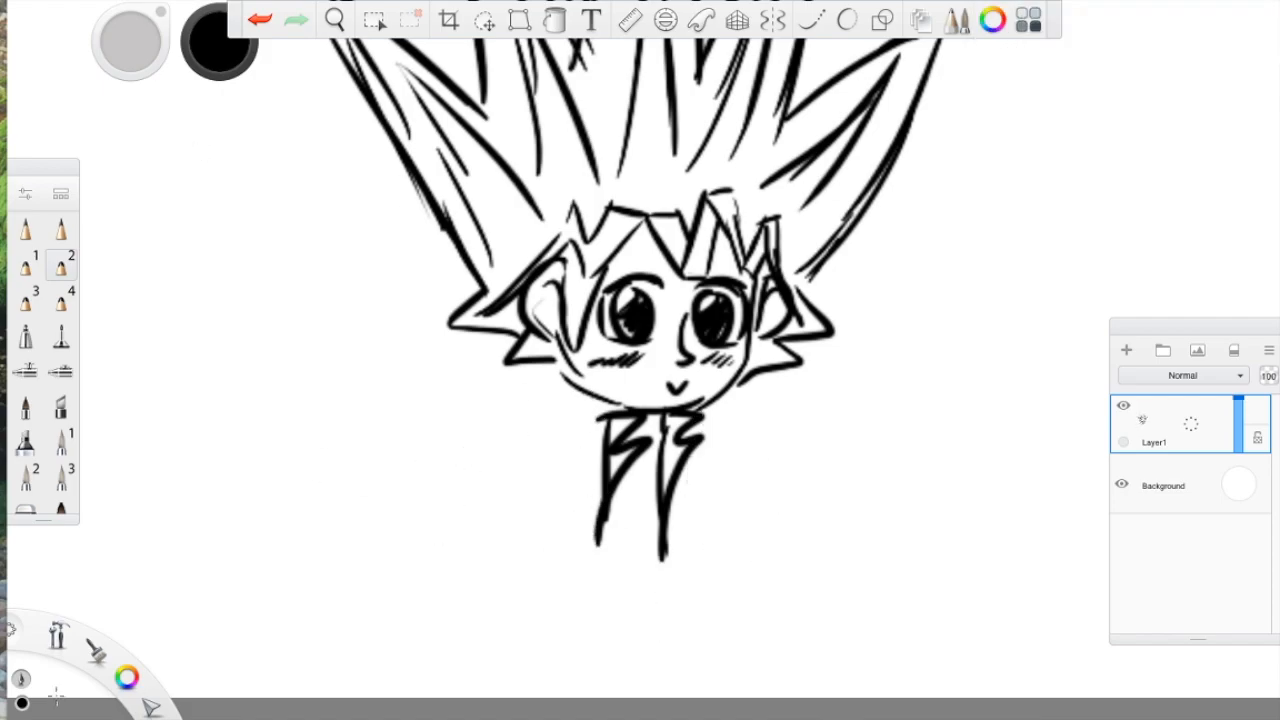
Draw the spiky-haired boy's open jacket, spread hands and legs below his head on Layer1.
click(334, 20)
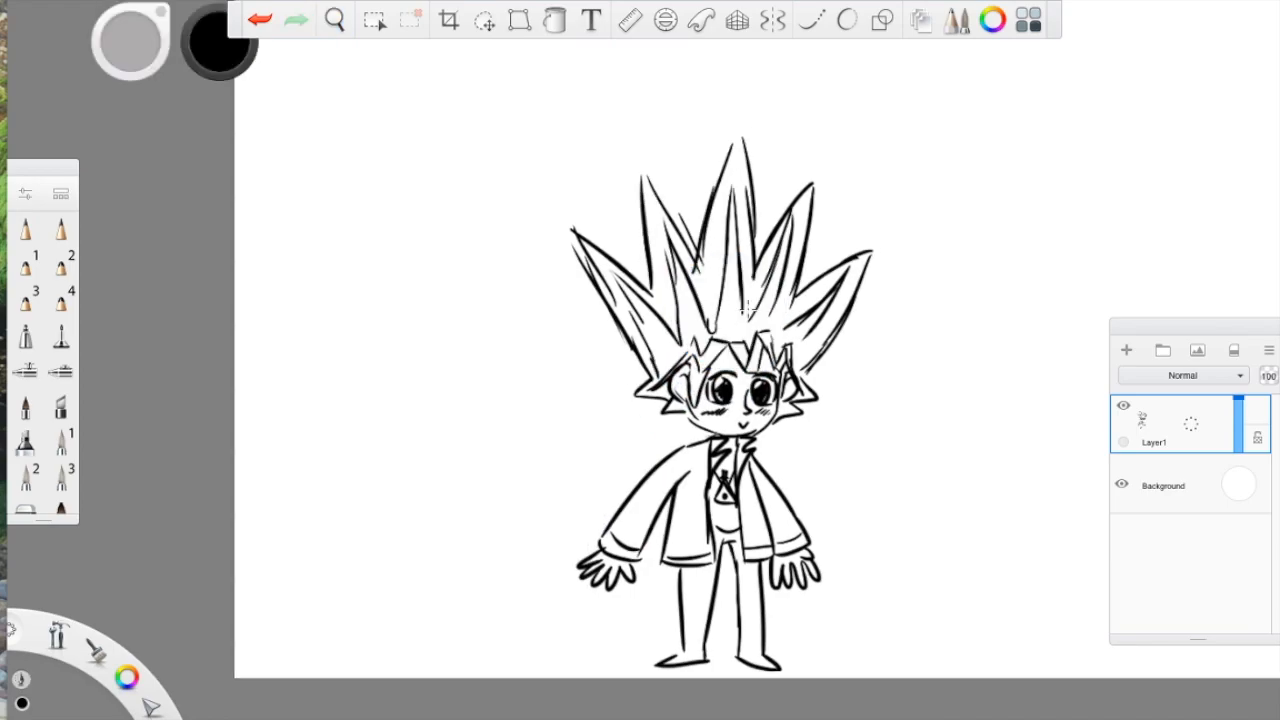
Sketch the tall crossed-arm man on Layer4 beside the boy and begin a third face.
click(334, 20)
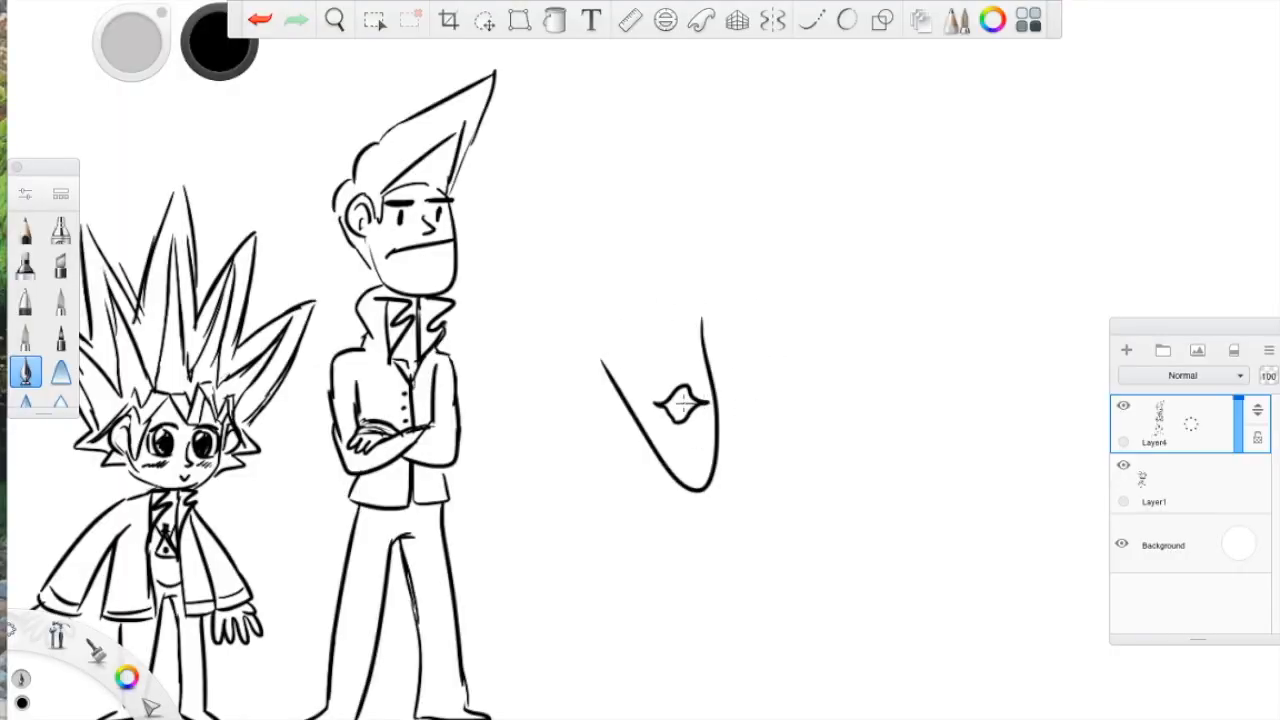
Draw the third character's big bob hairdo, shrink his head on Layer5, and pencil his collar and shirt.
drag(620, 280, 700, 420)
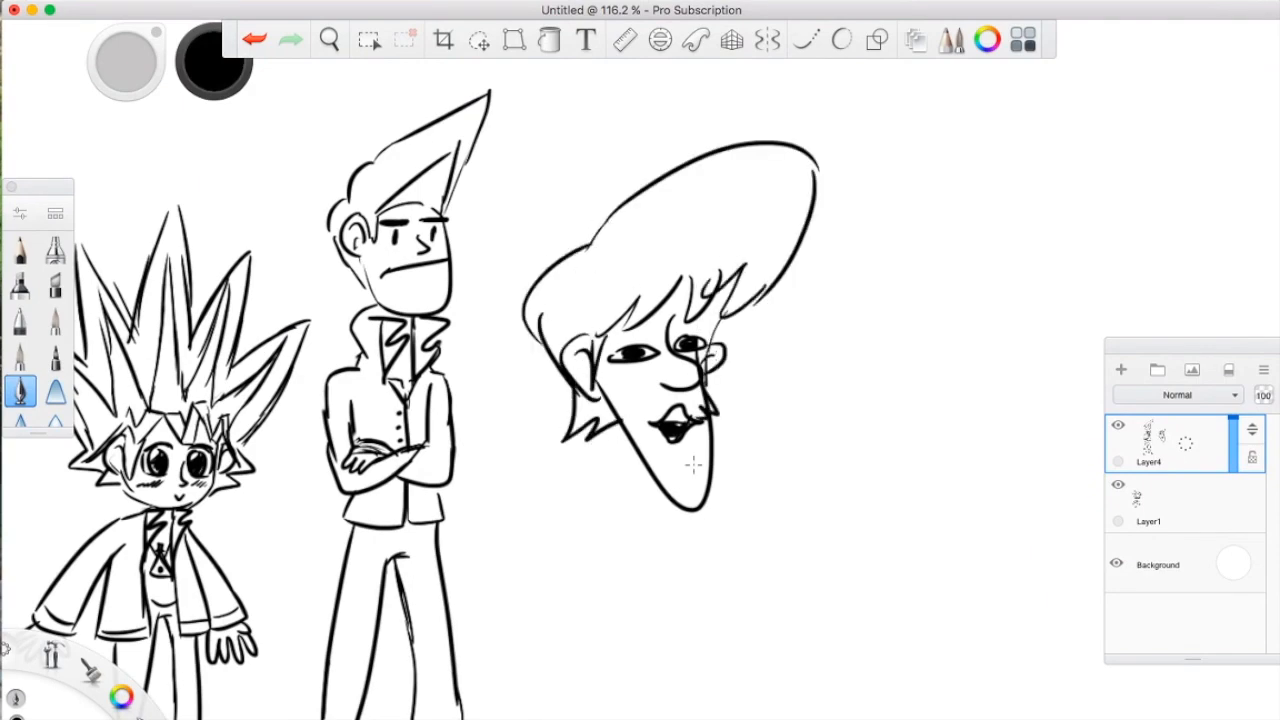
click(478, 40)
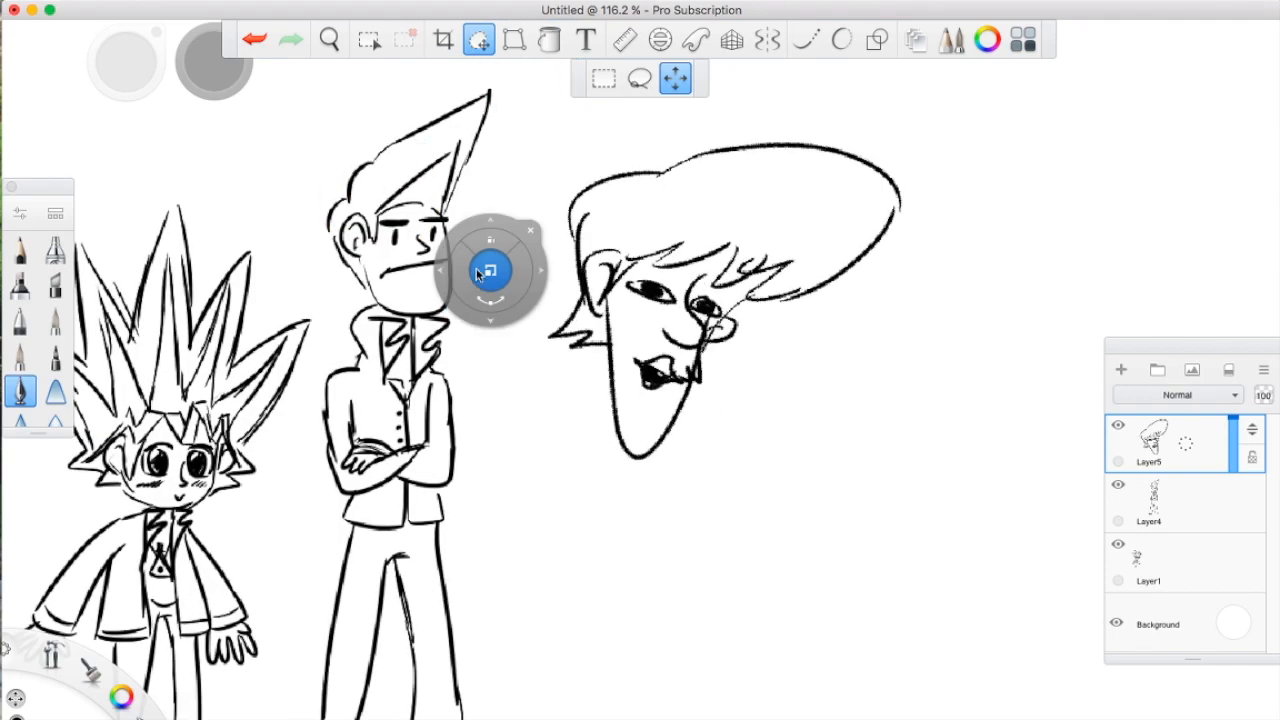
drag(490, 270, 440, 84)
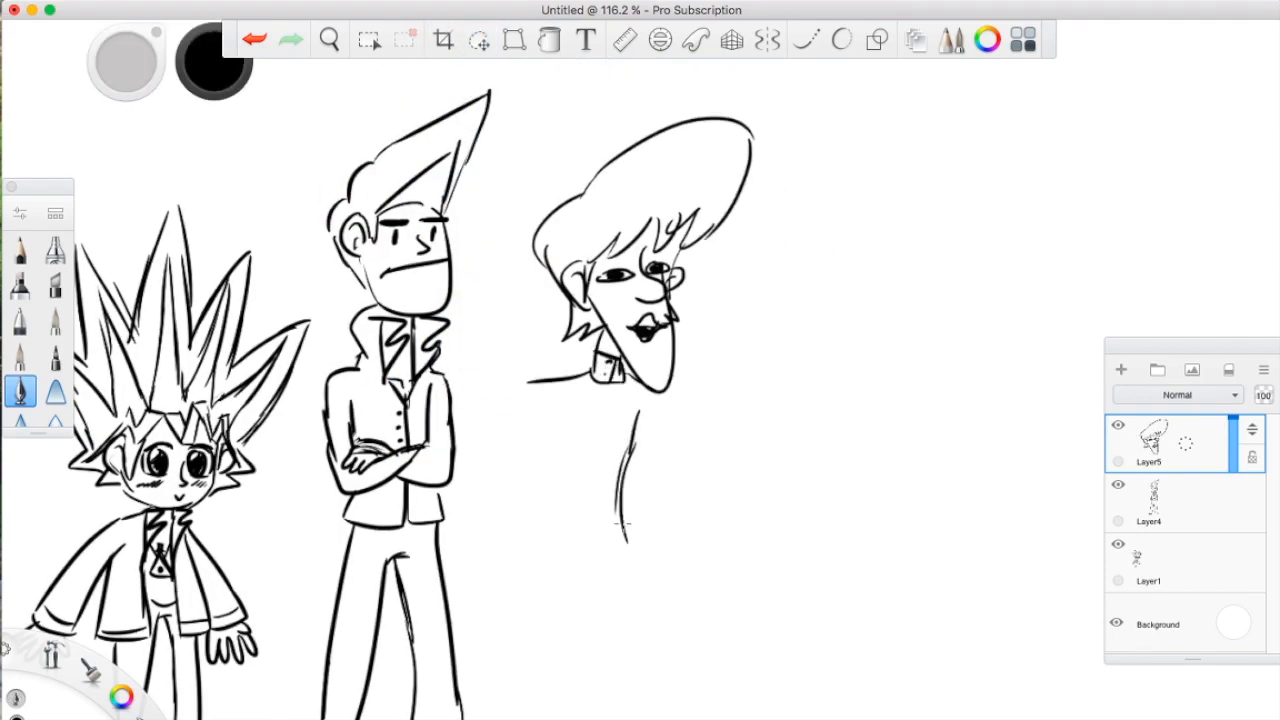
drag(596, 410, 596, 530)
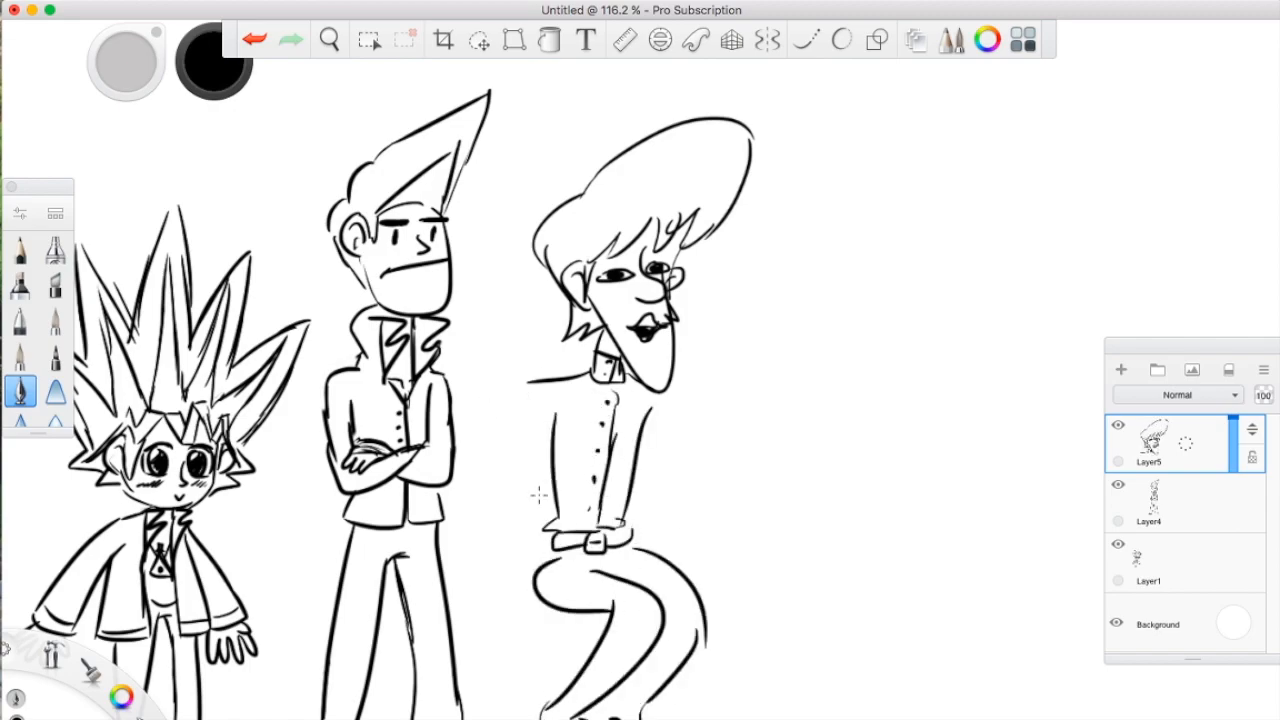
Finish the bob-haired character's seated pose and sketch the short-haired girl's head and torso on Layer6.
click(328, 40)
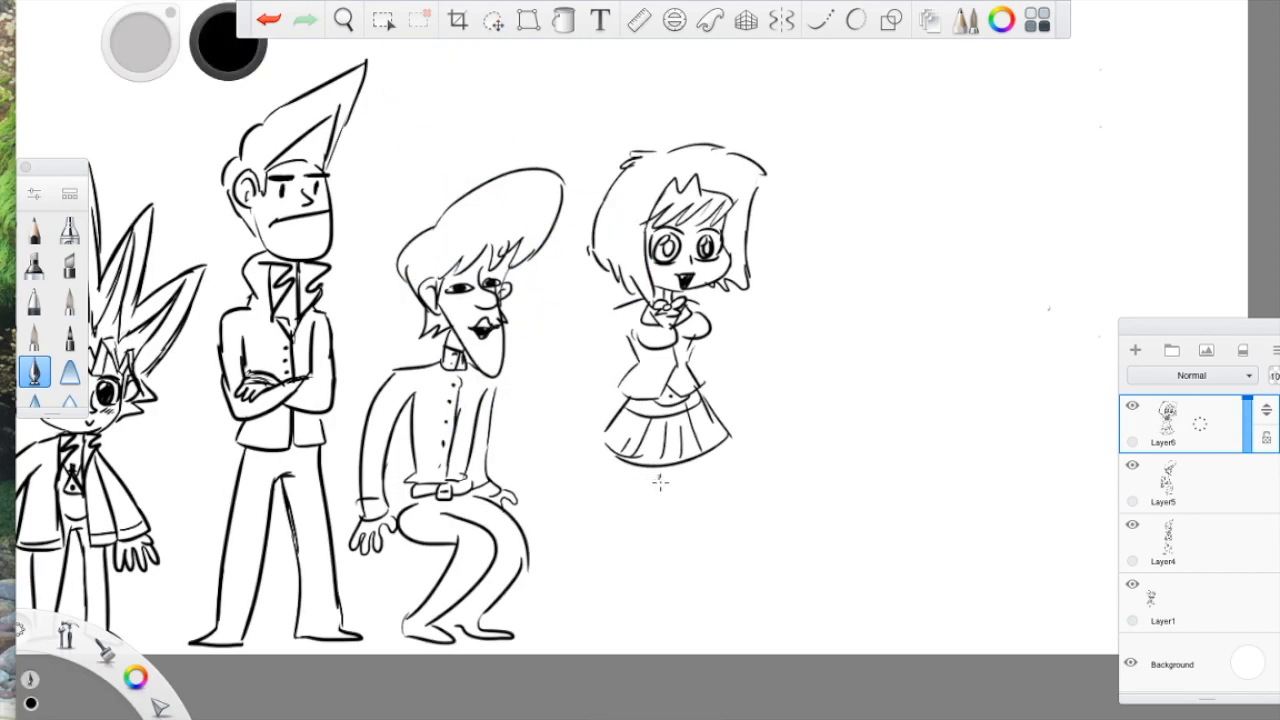
Draw the girl's kicked-back leg and peace sign, add Layer7, and place a reference picture near her head.
drag(660, 476, 710, 600)
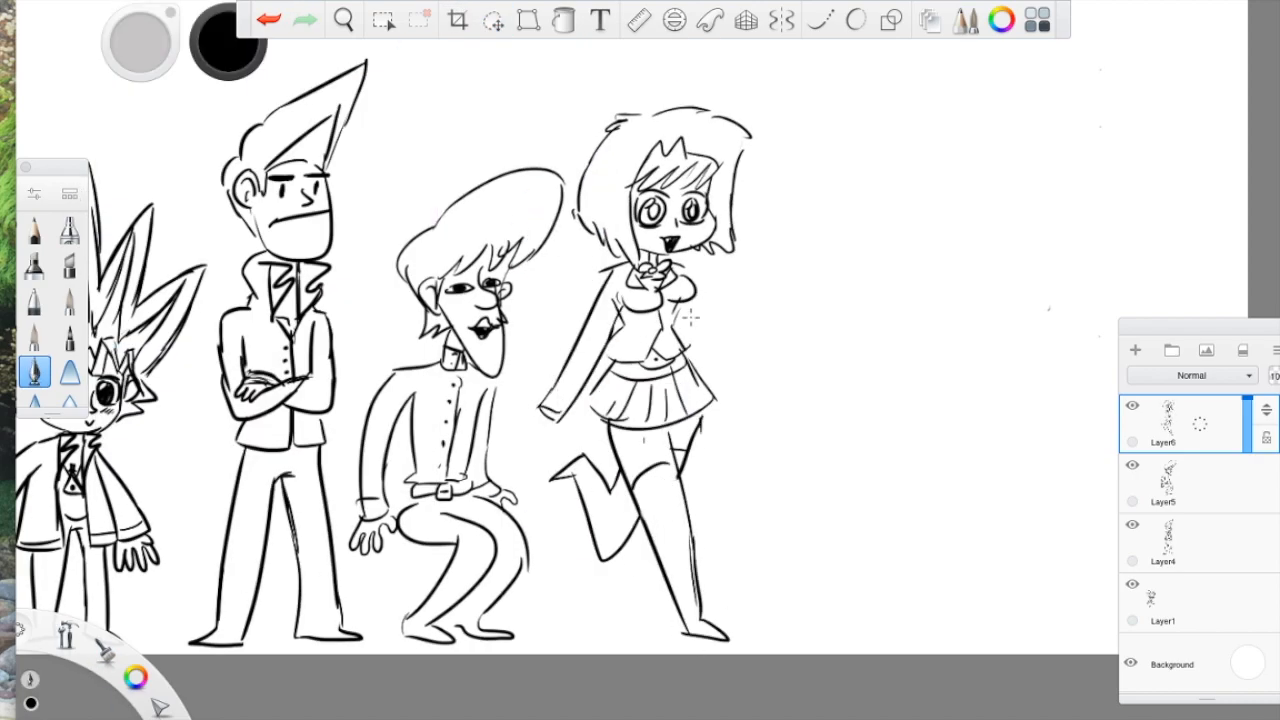
click(344, 20)
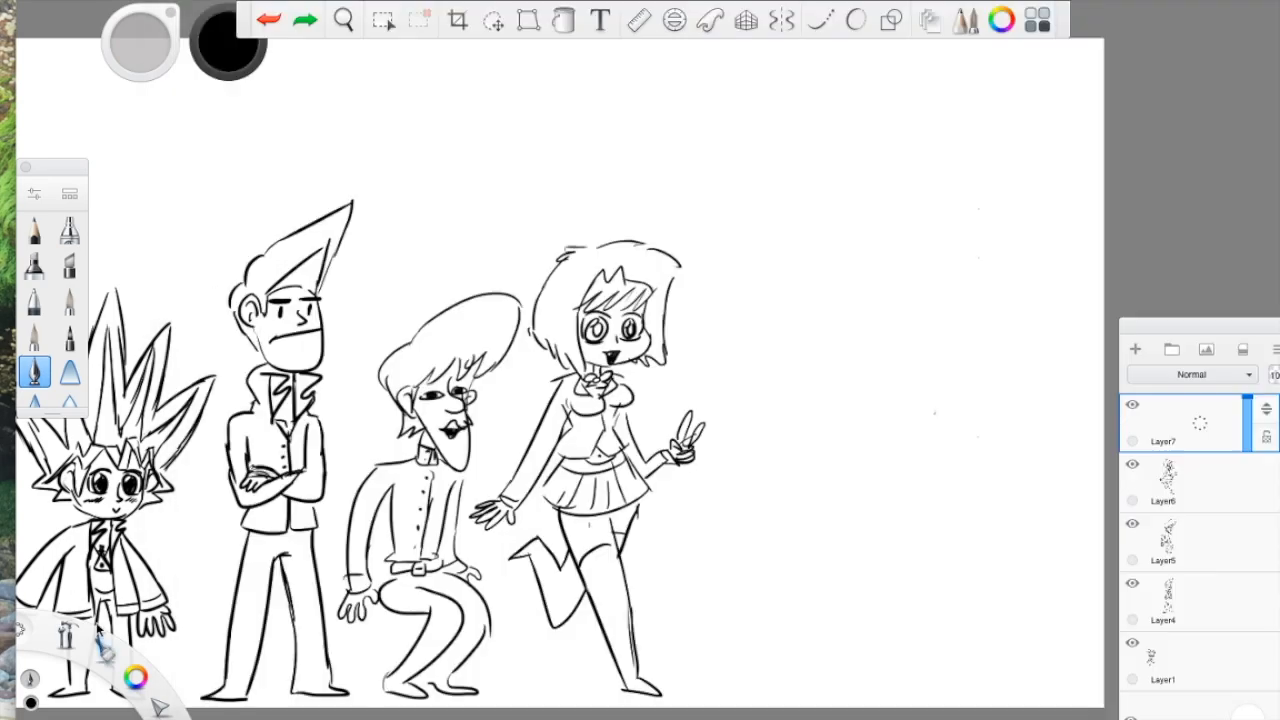
click(492, 20)
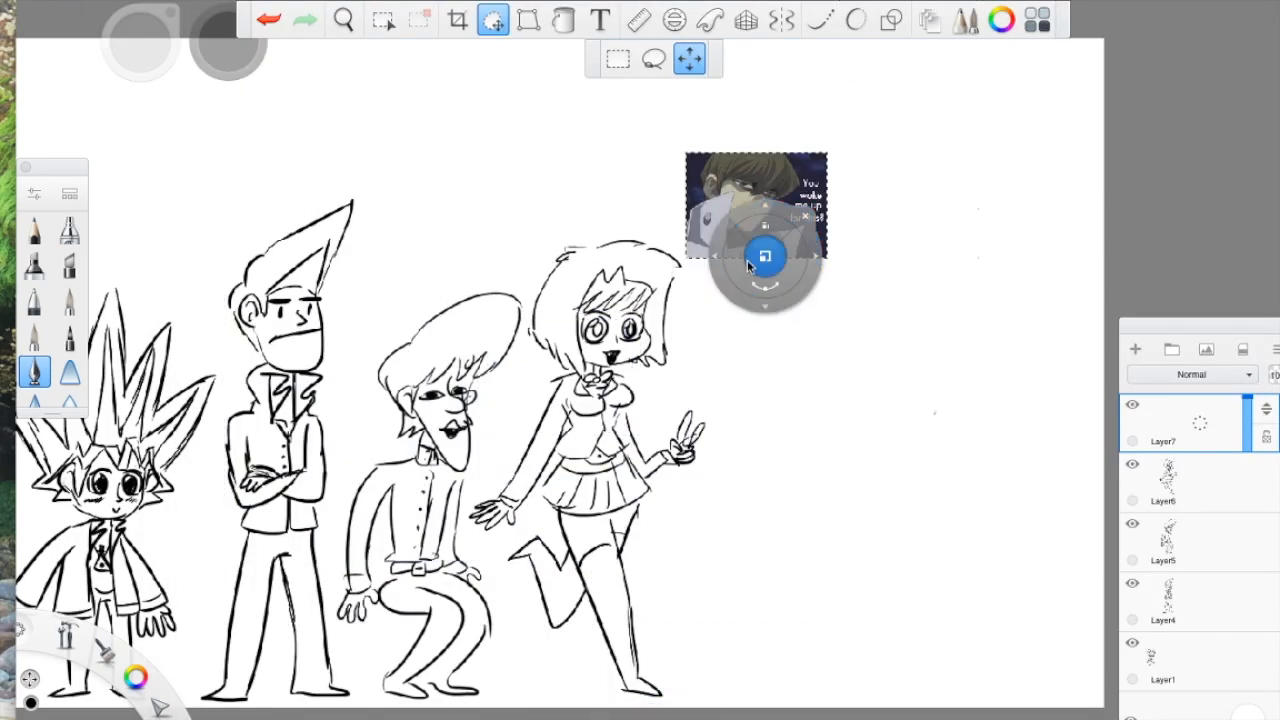